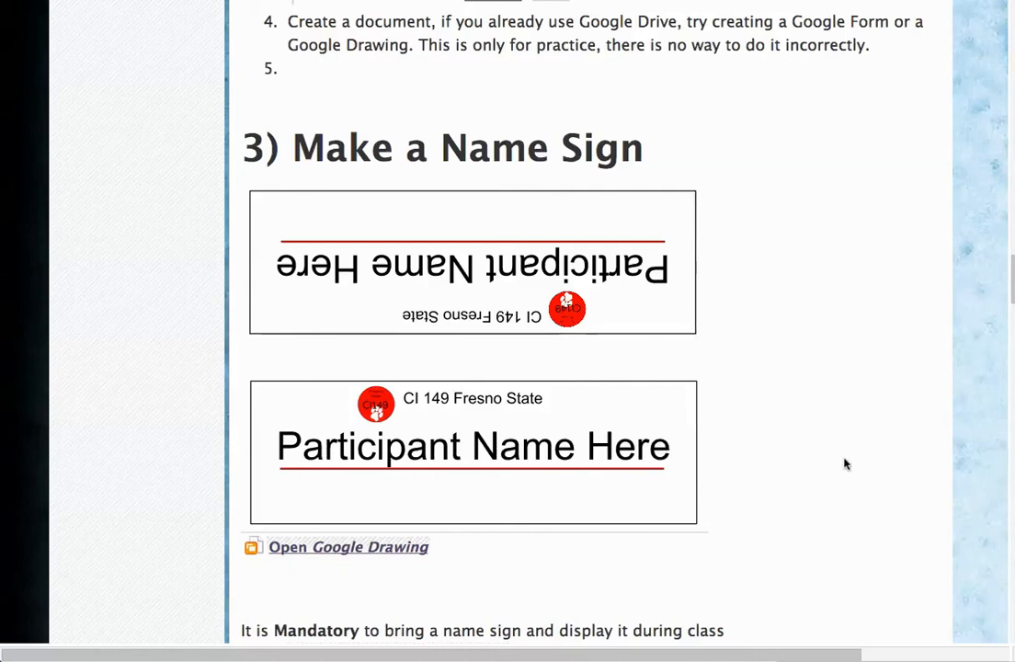
Follow the CLICK HERE link in the instructions to the CI149 Name Plate template
scroll("down", 3)
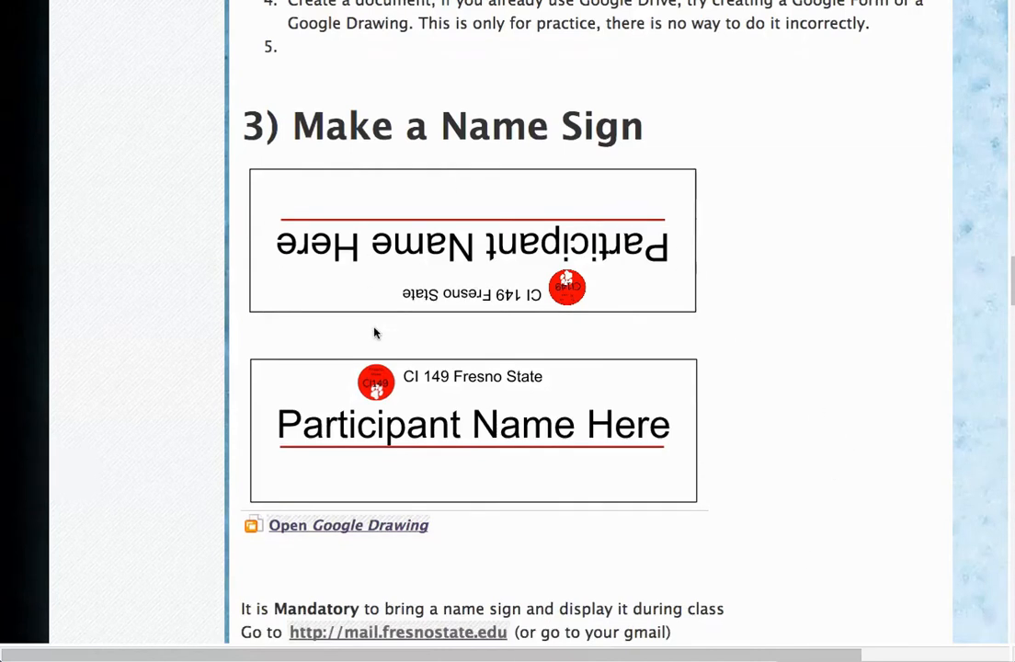
scroll("down", 3)
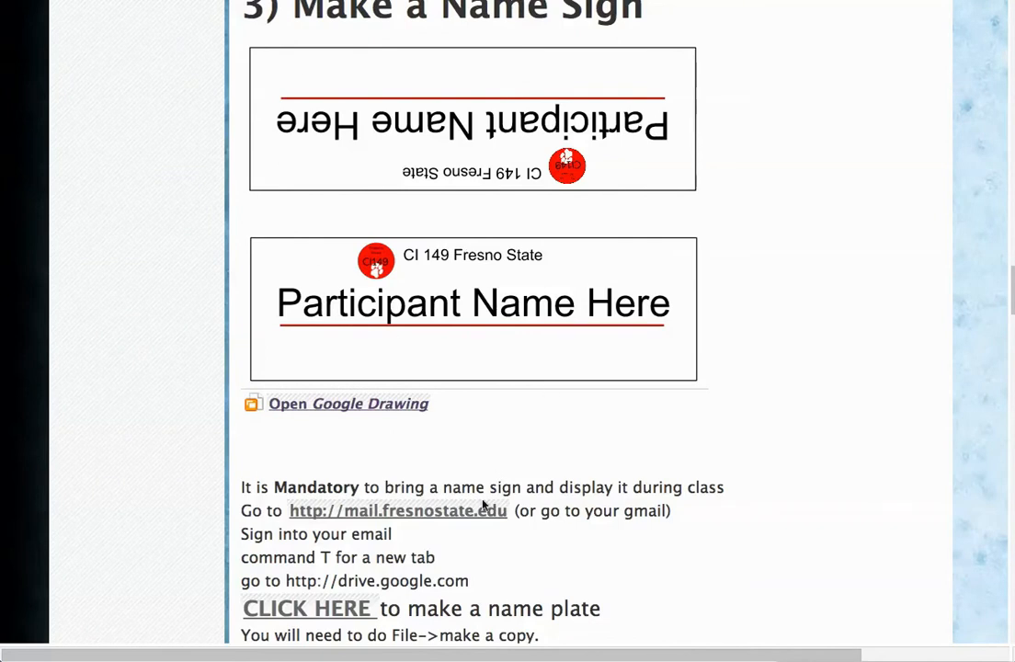
mouse_move(412, 518)
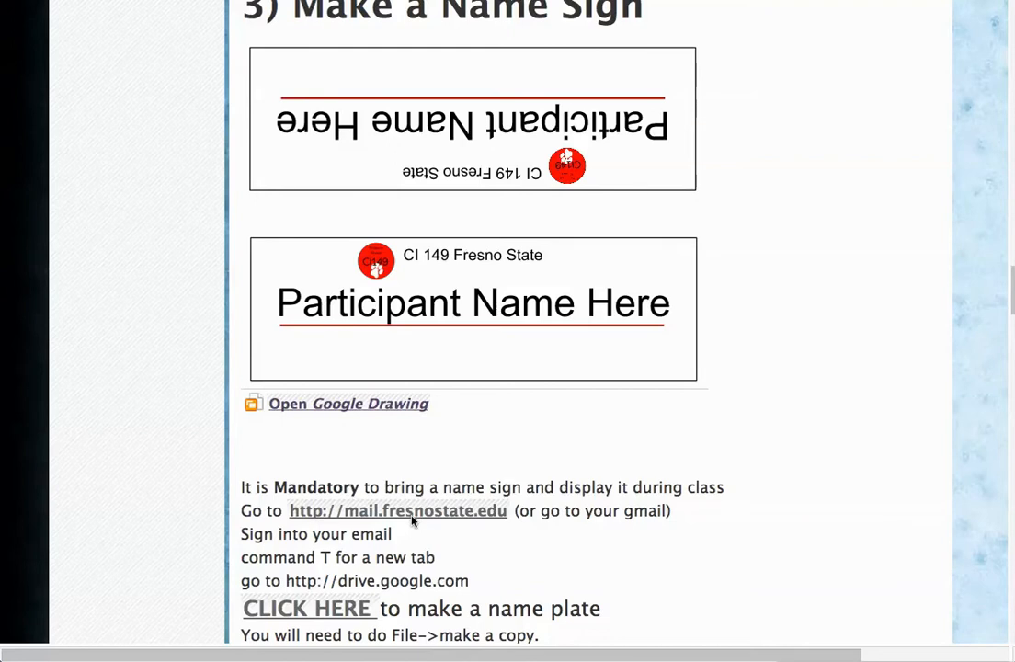
mouse_move(434, 533)
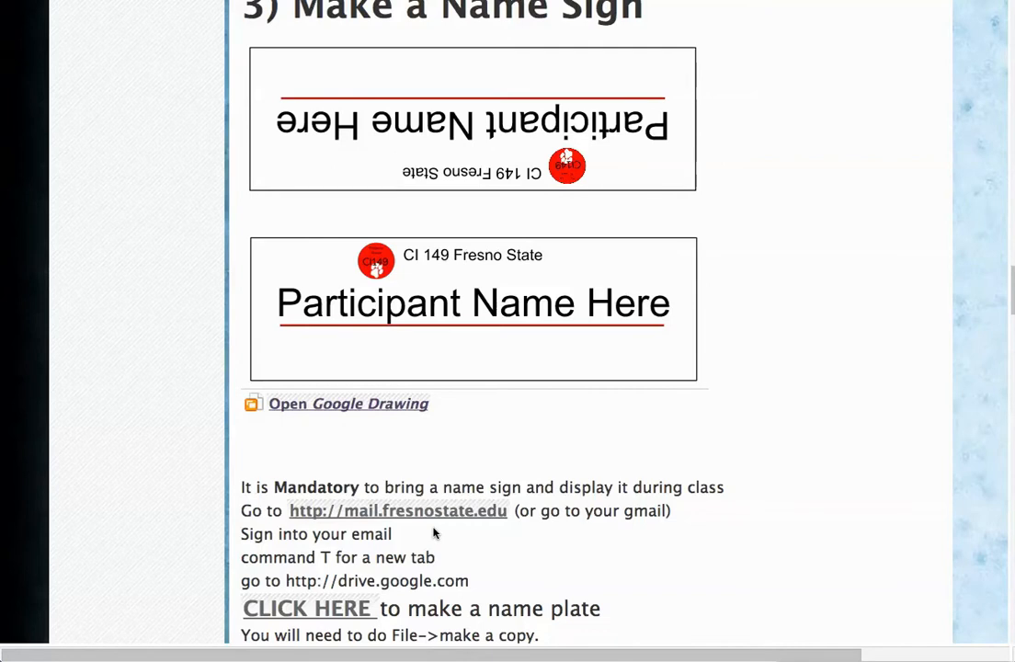
scroll("down", 3)
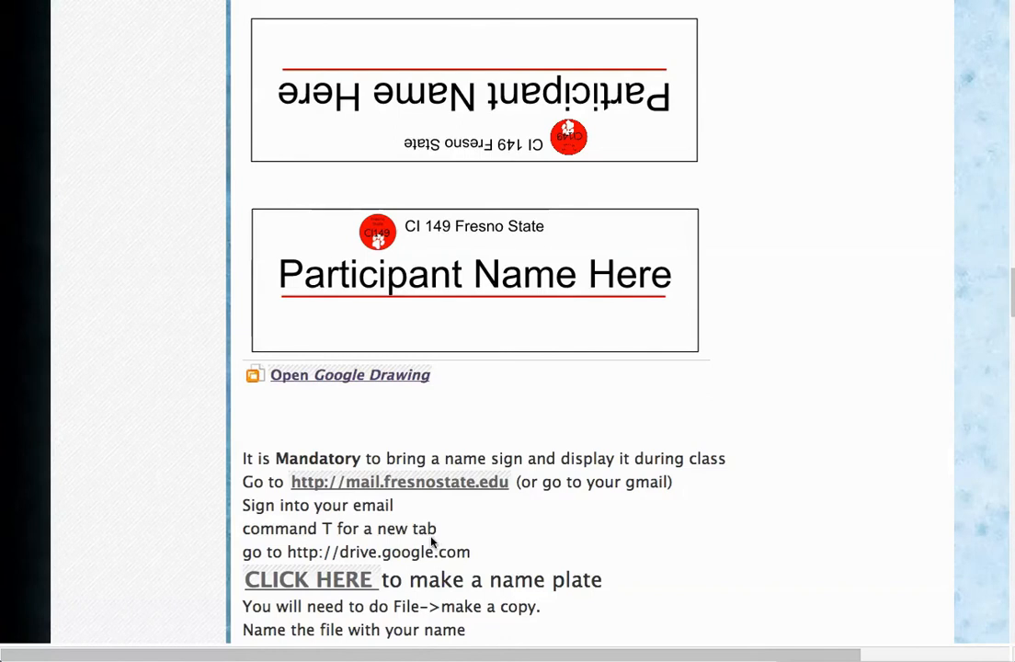
mouse_move(500, 498)
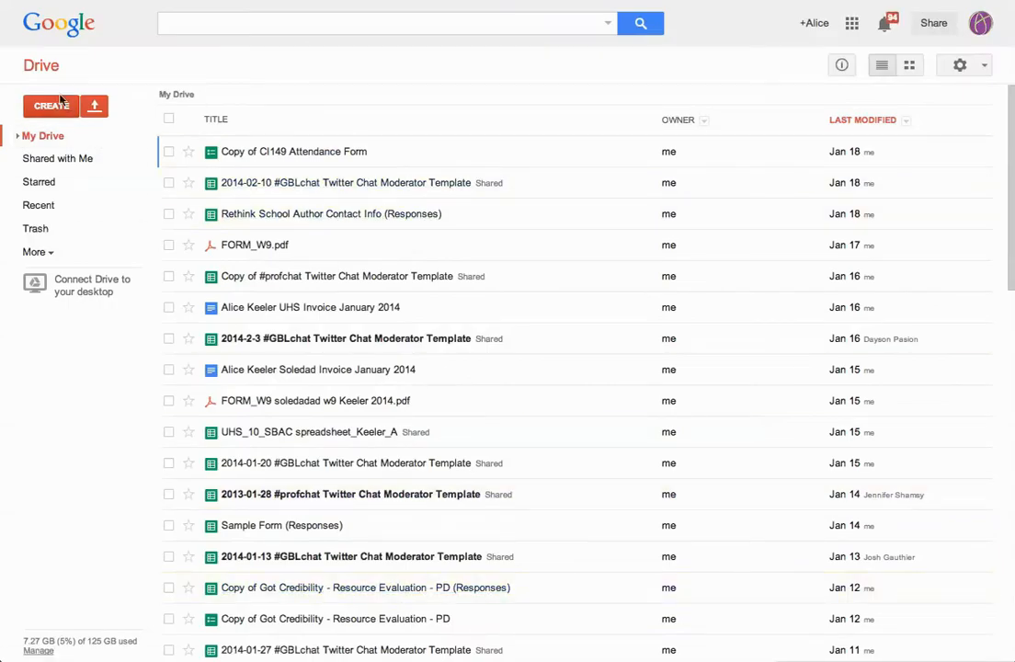
left_click(52, 105)
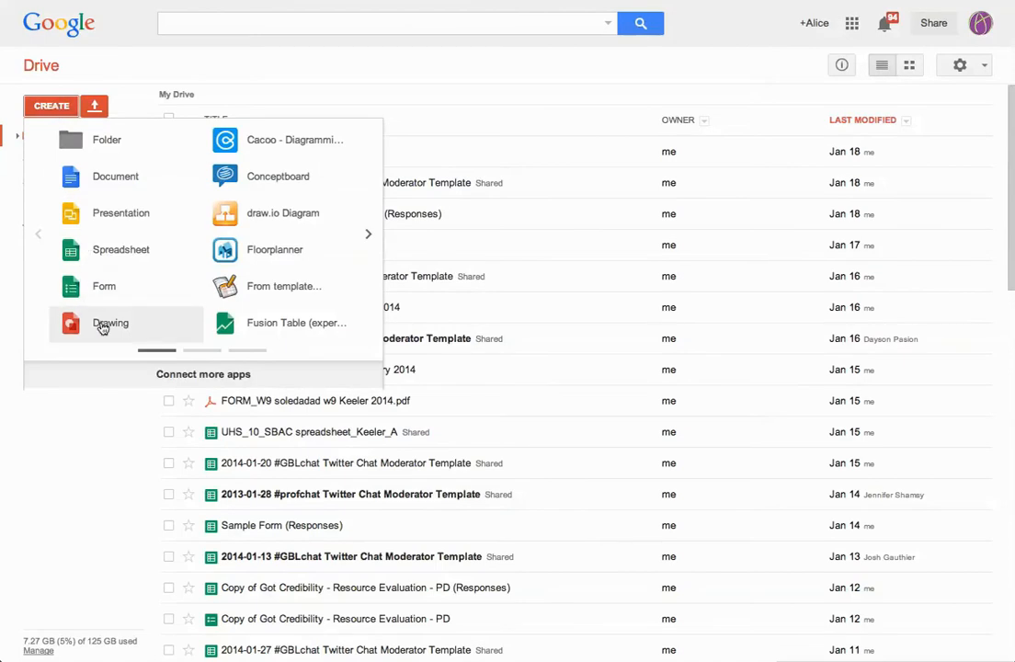
mouse_move(184, 323)
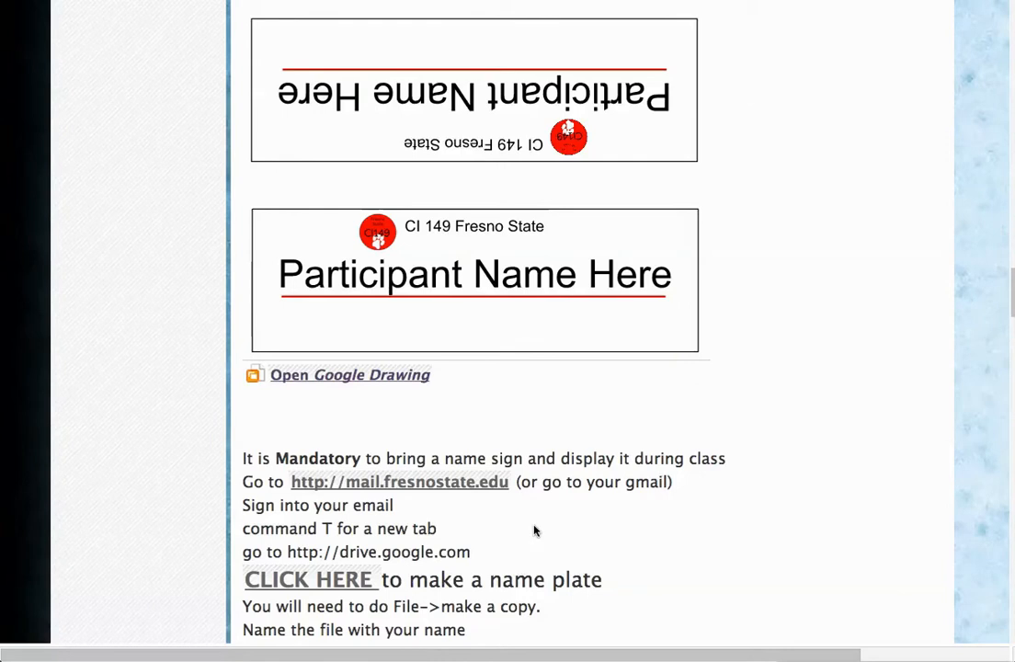
scroll("down", 3)
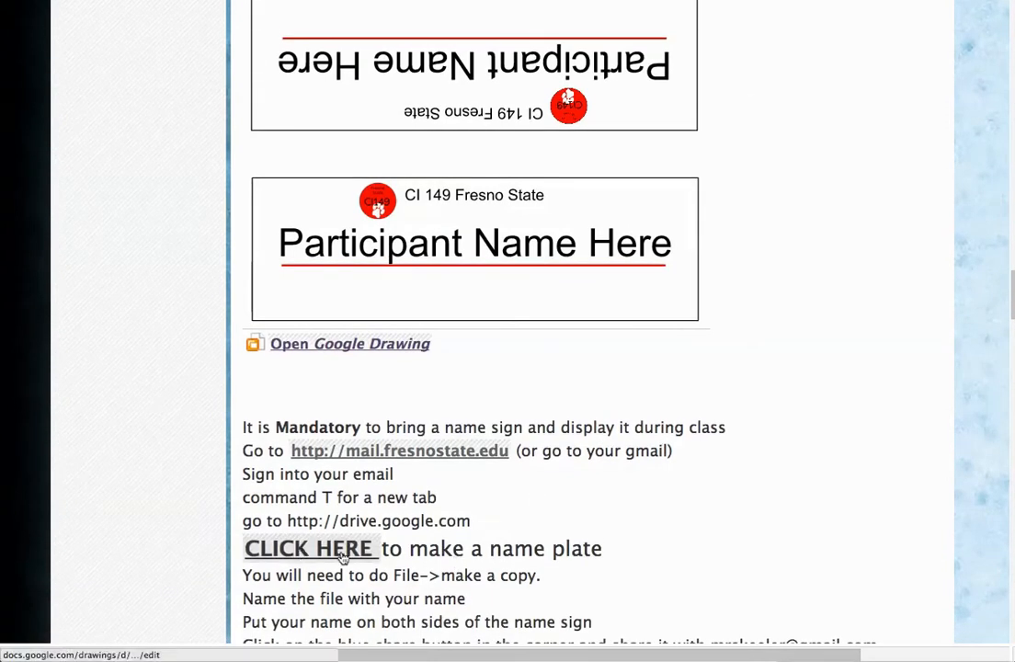
mouse_move(327, 552)
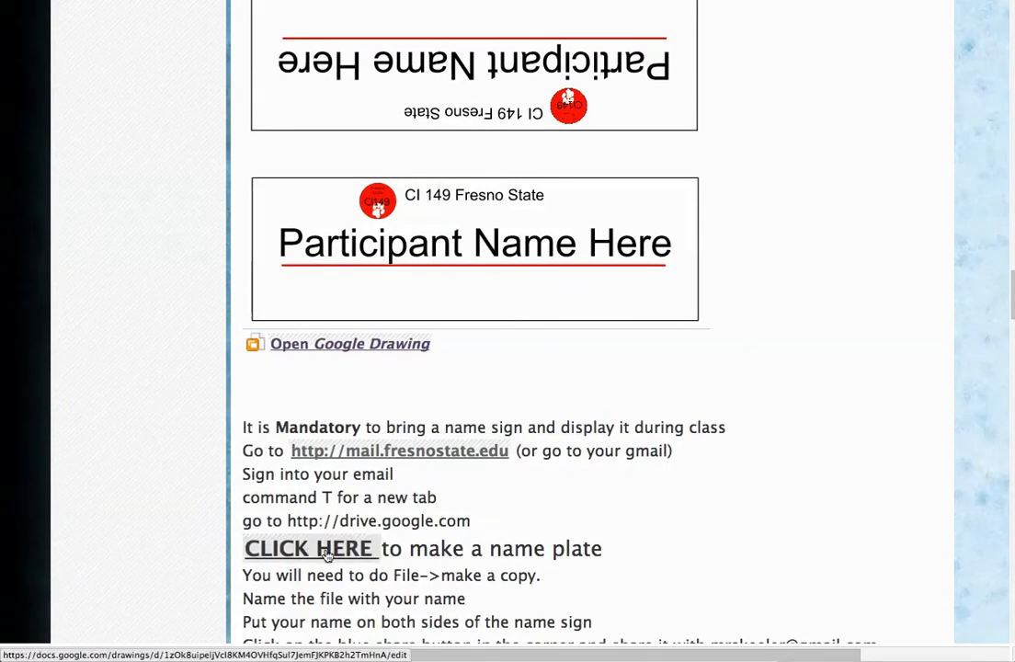
left_click(308, 547)
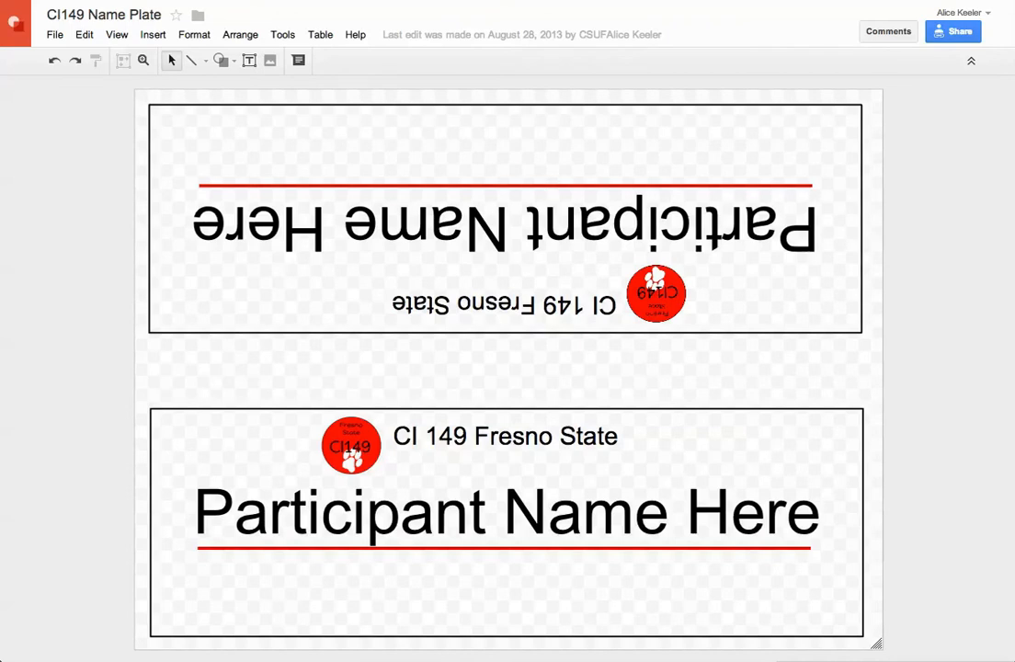
Start Make a copy from the File menu for the CI149 Name Plate drawing
left_click(53, 33)
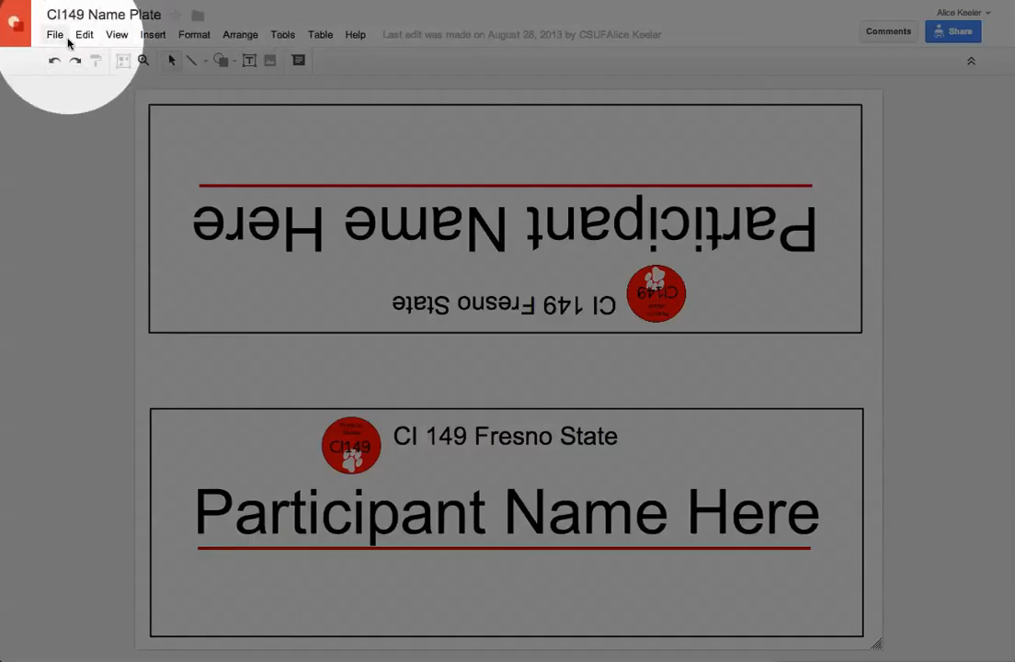
left_click(52, 35)
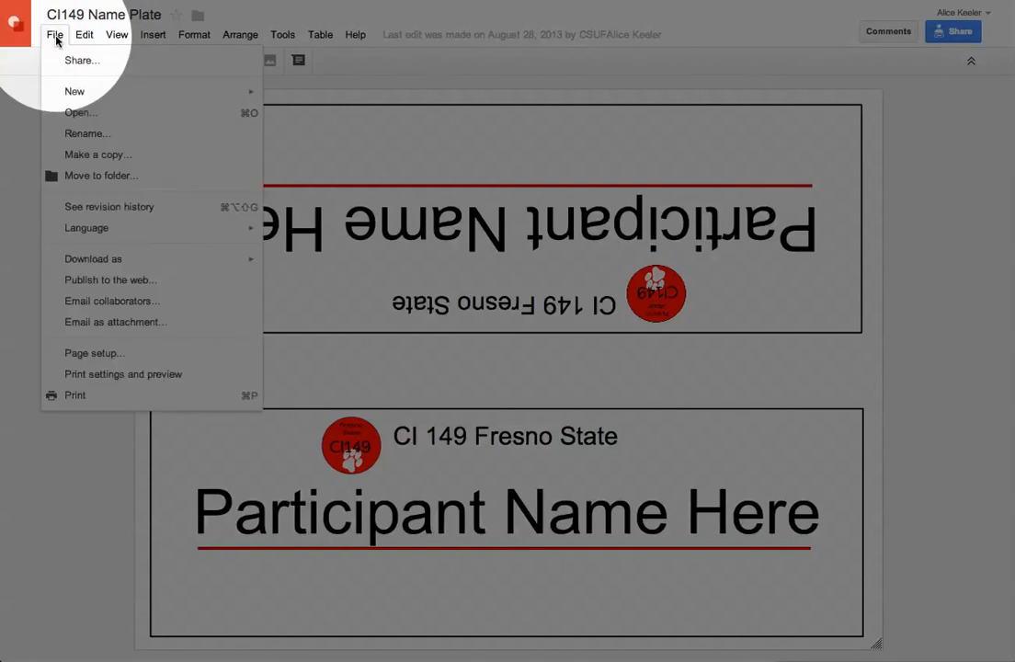
mouse_move(99, 155)
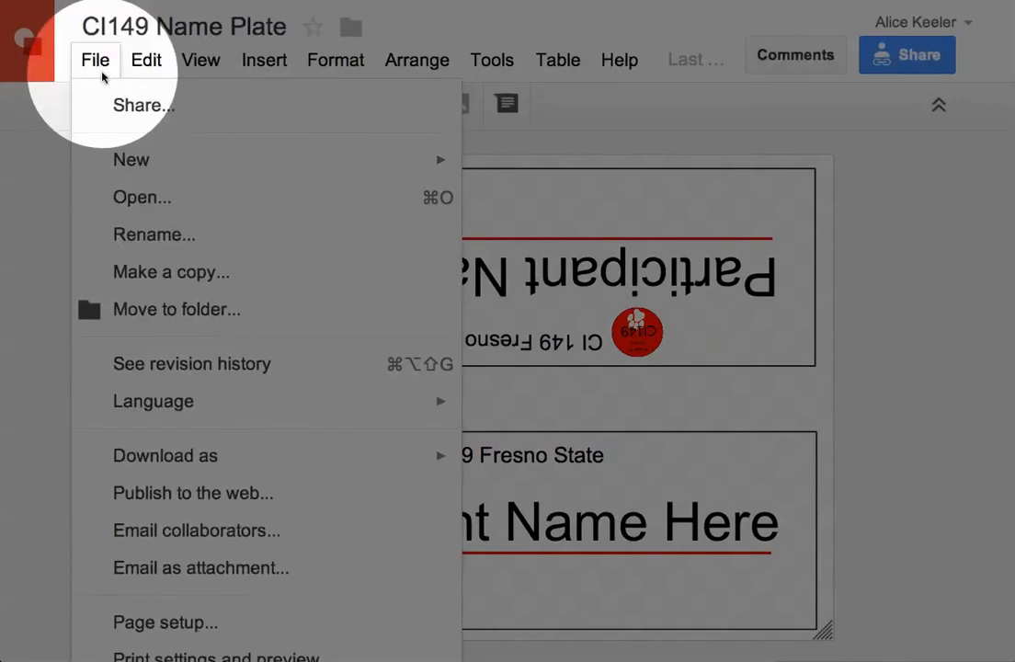
mouse_move(162, 272)
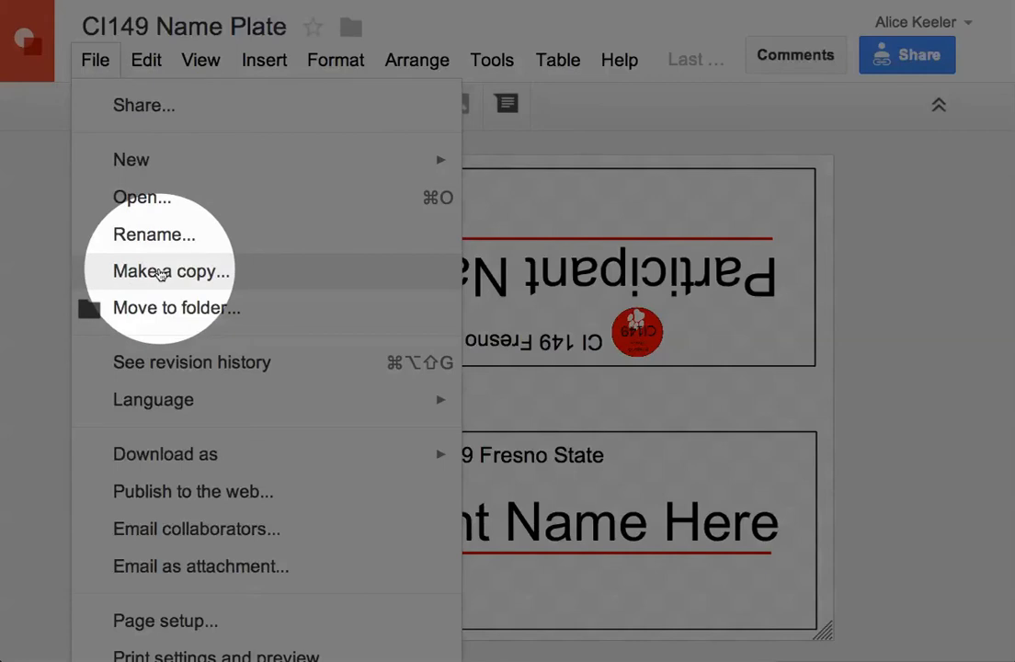
left_click(169, 270)
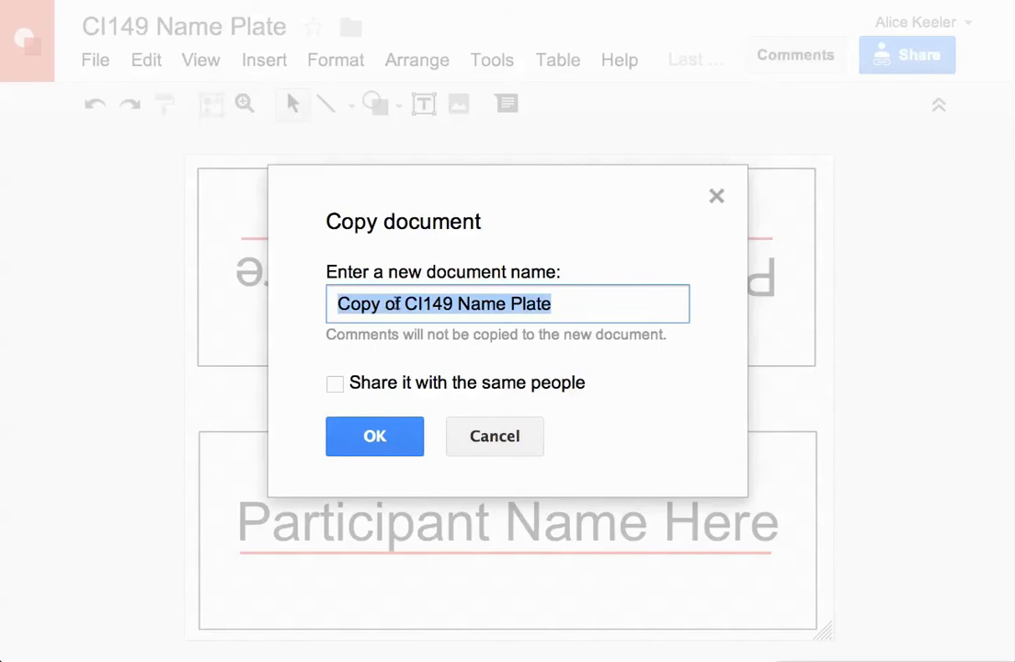
Name the copy 'CI149 Alice Keeler Name Plate' and create it
type("CI149 Alice")
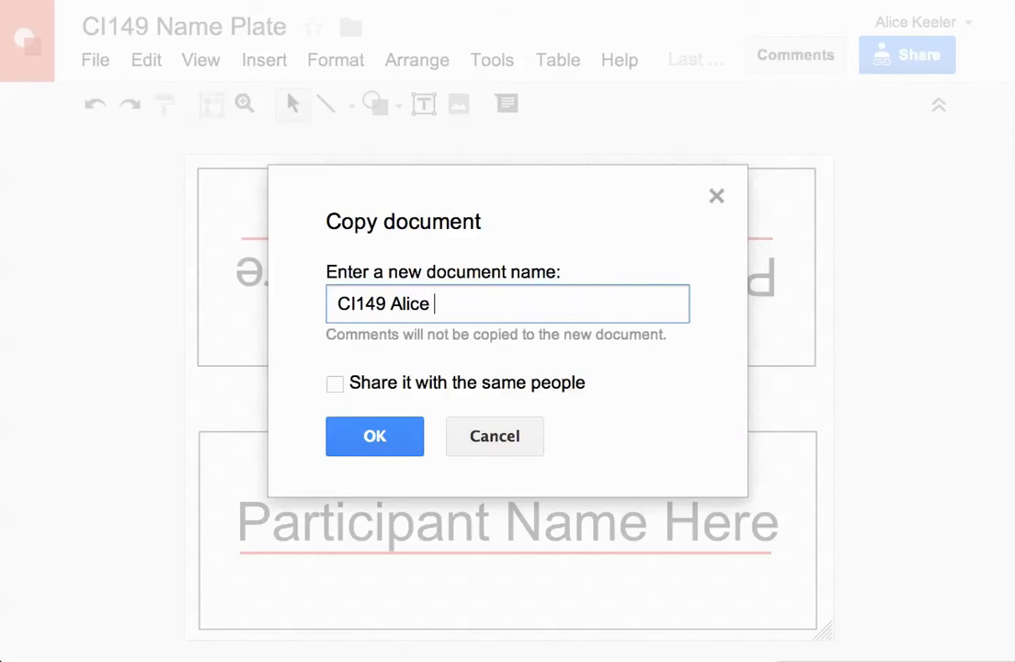
type("Keeler Name P")
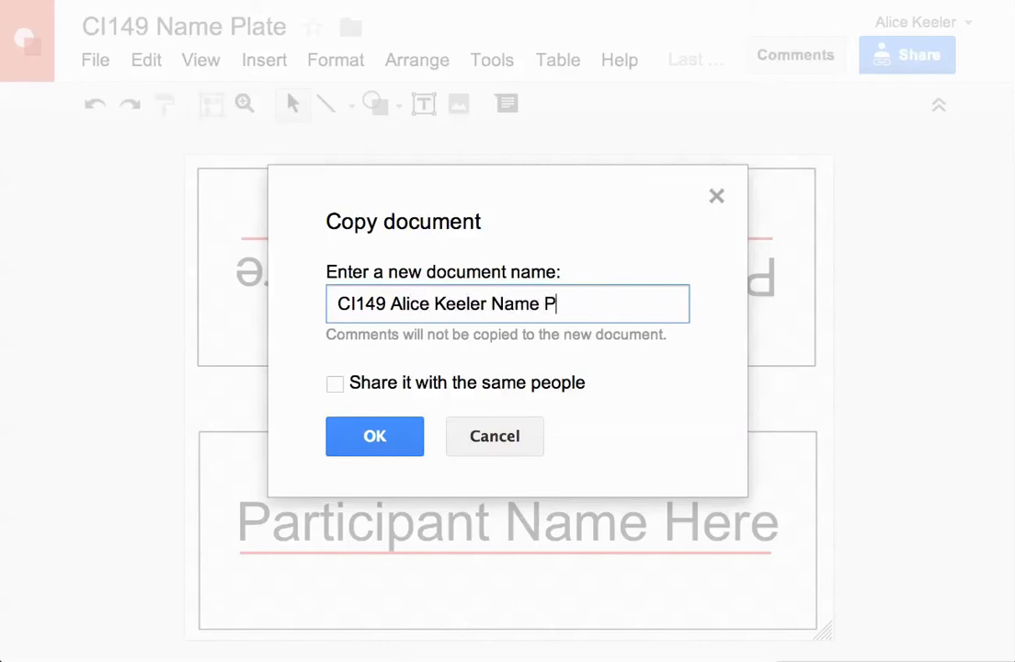
type("late")
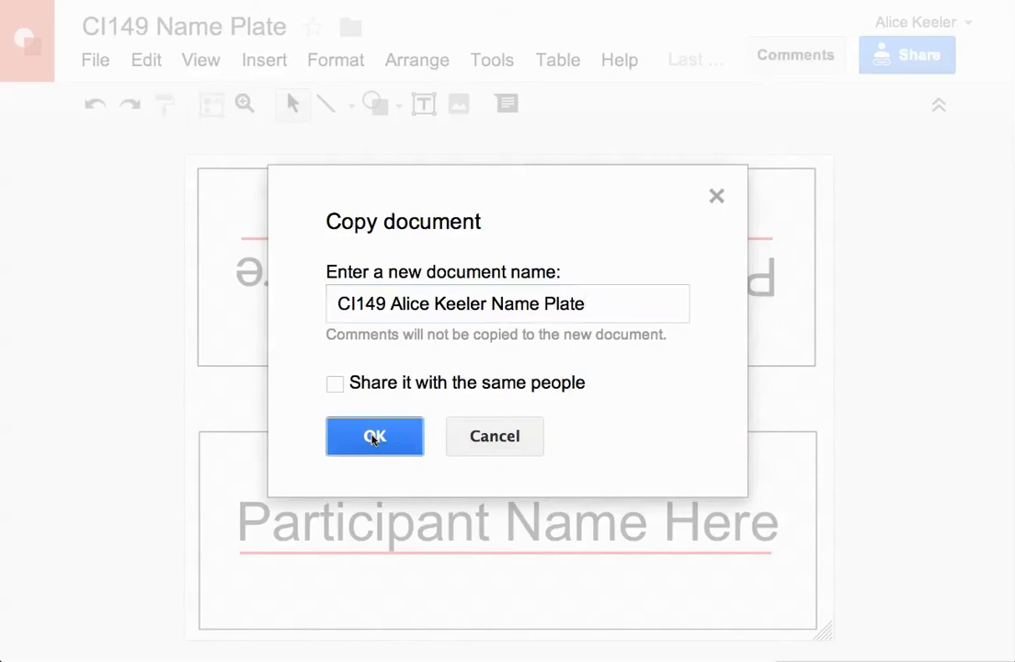
left_click(375, 436)
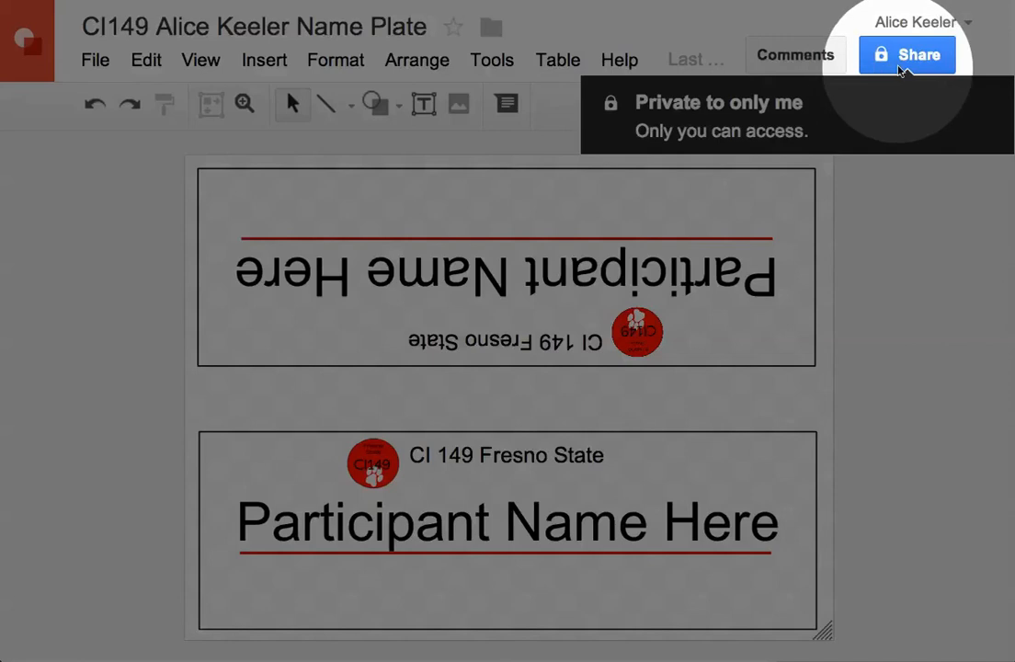
mouse_move(890, 62)
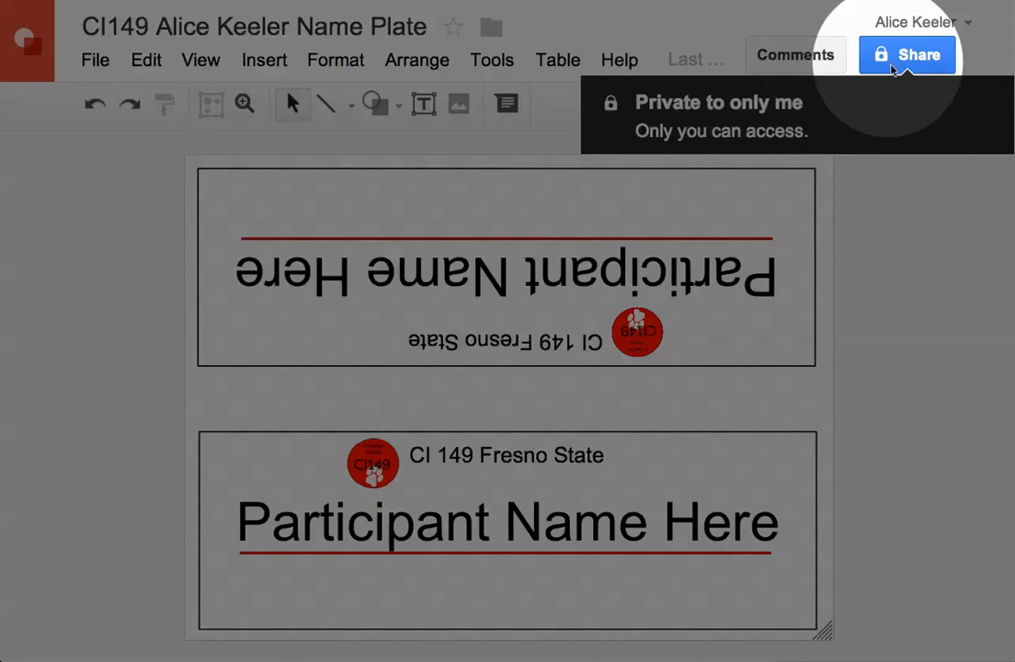
mouse_move(910, 62)
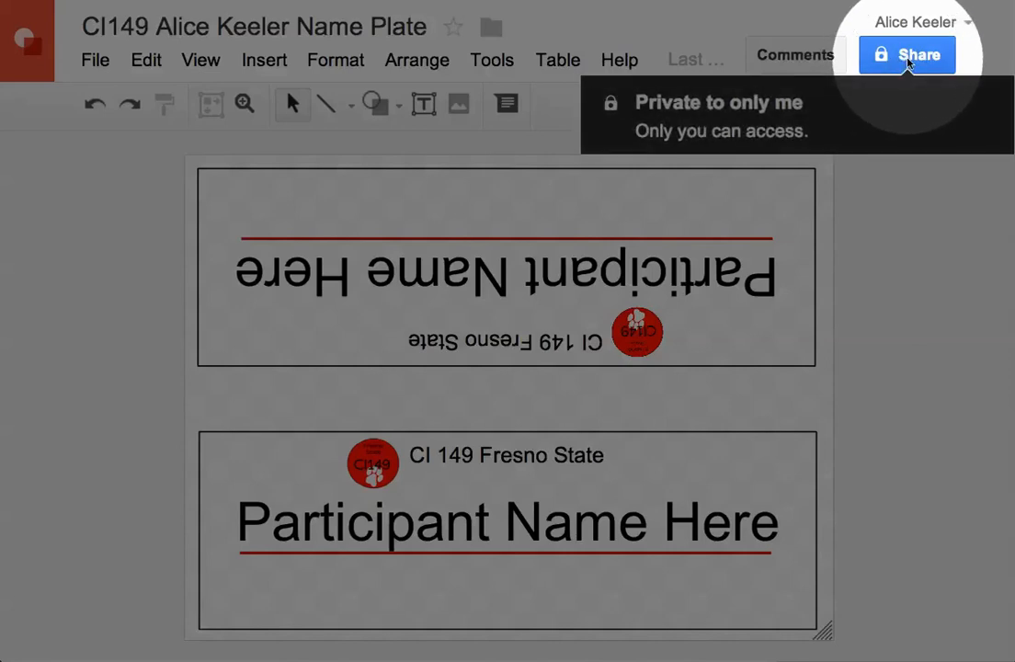
Bring up the Share settings for the new name plate copy
left_click(916, 53)
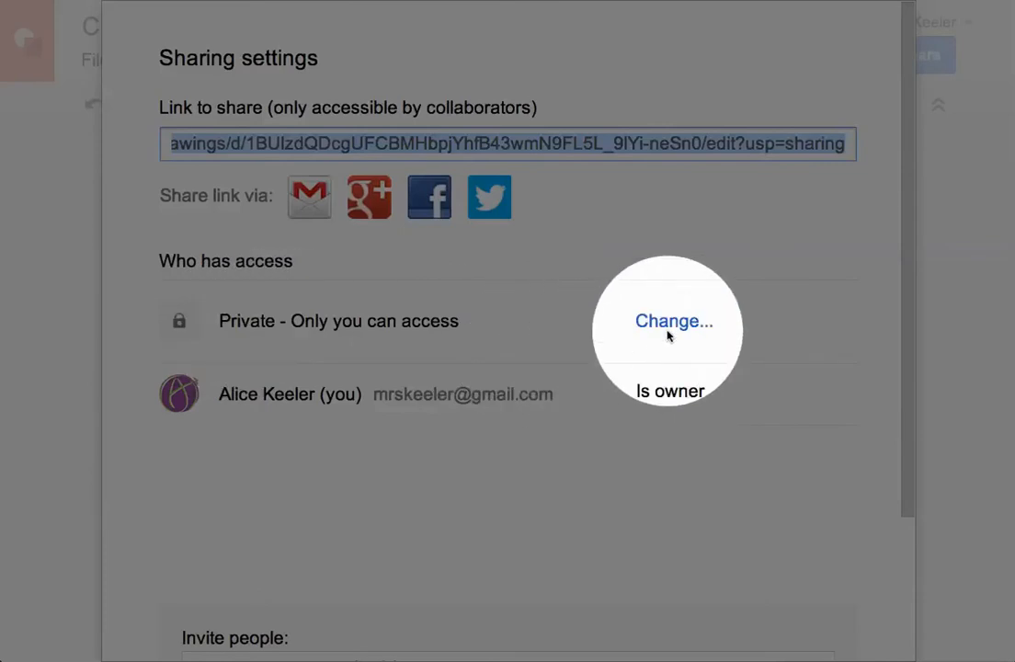
Change link access to 'Anyone with the link' can view and save
left_click(672, 319)
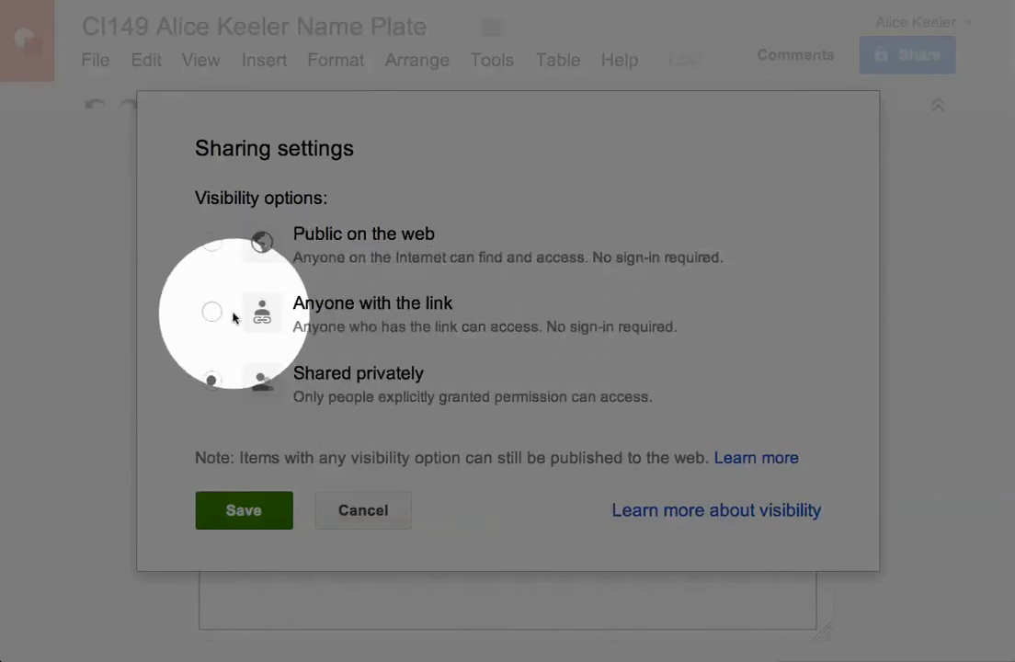
left_click(211, 313)
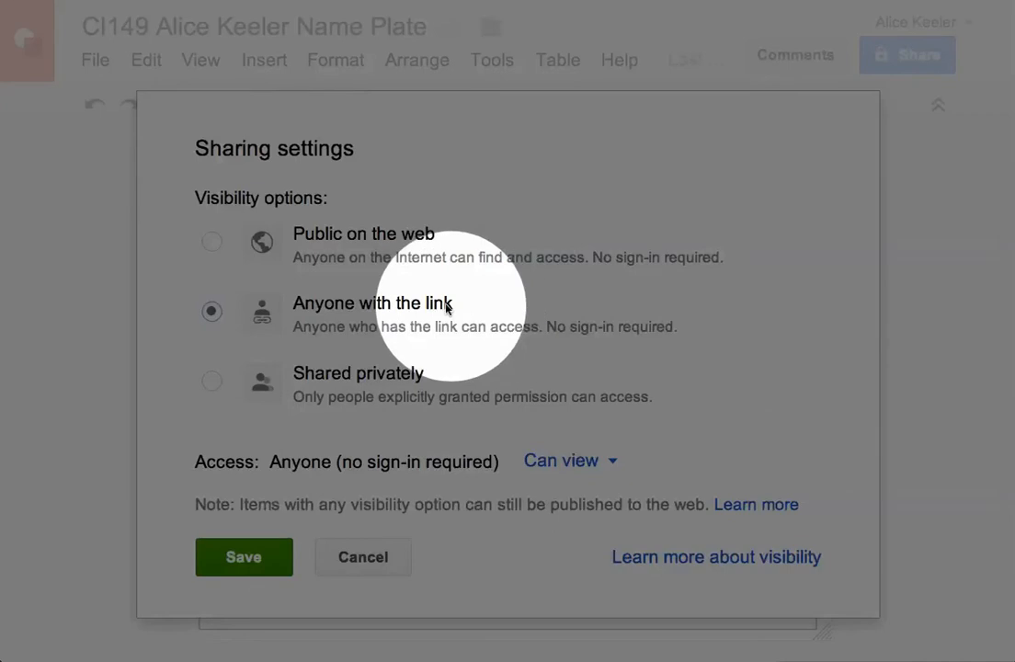
mouse_move(331, 317)
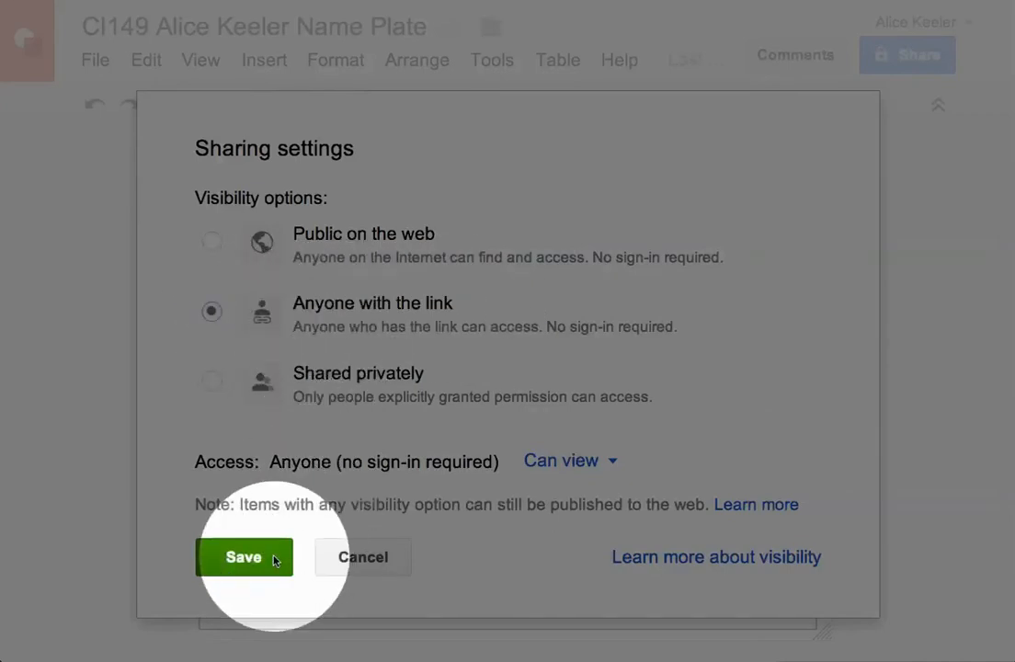
left_click(242, 557)
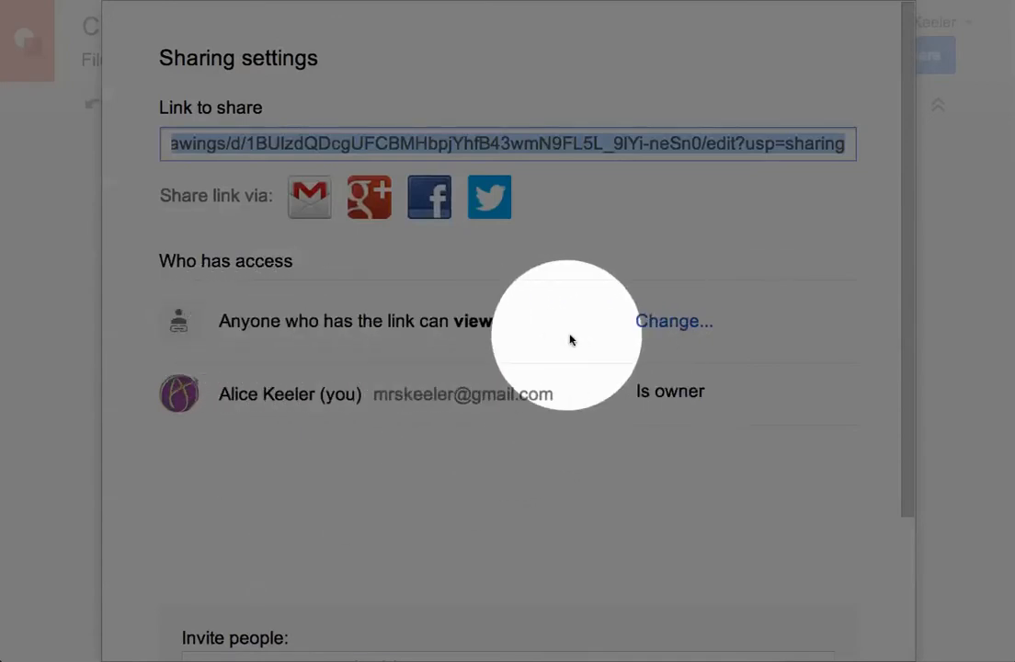
mouse_move(334, 384)
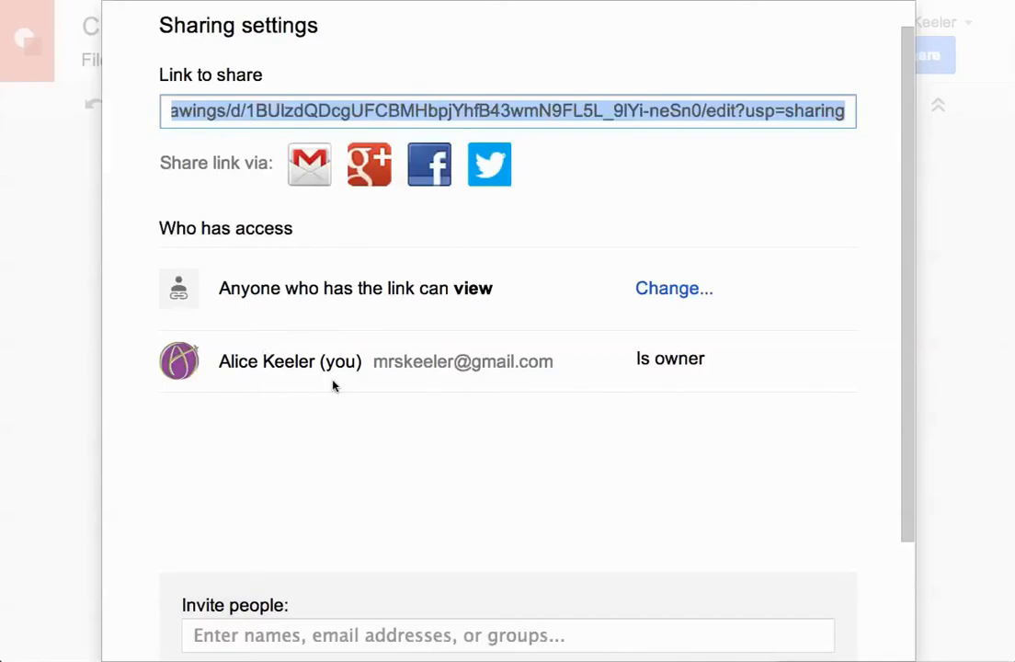
scroll("down", 3)
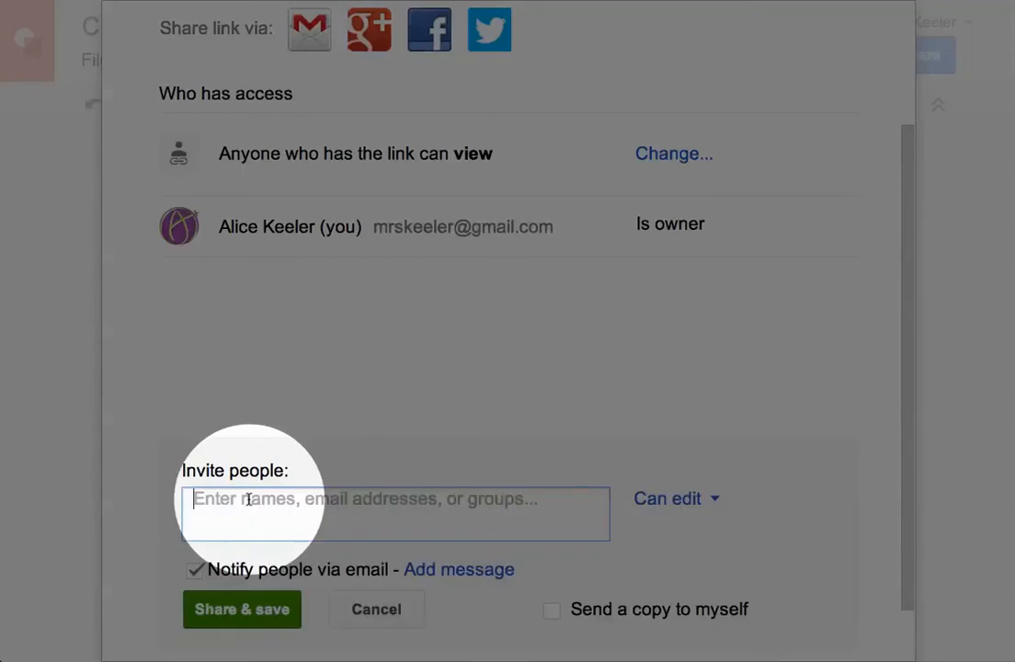
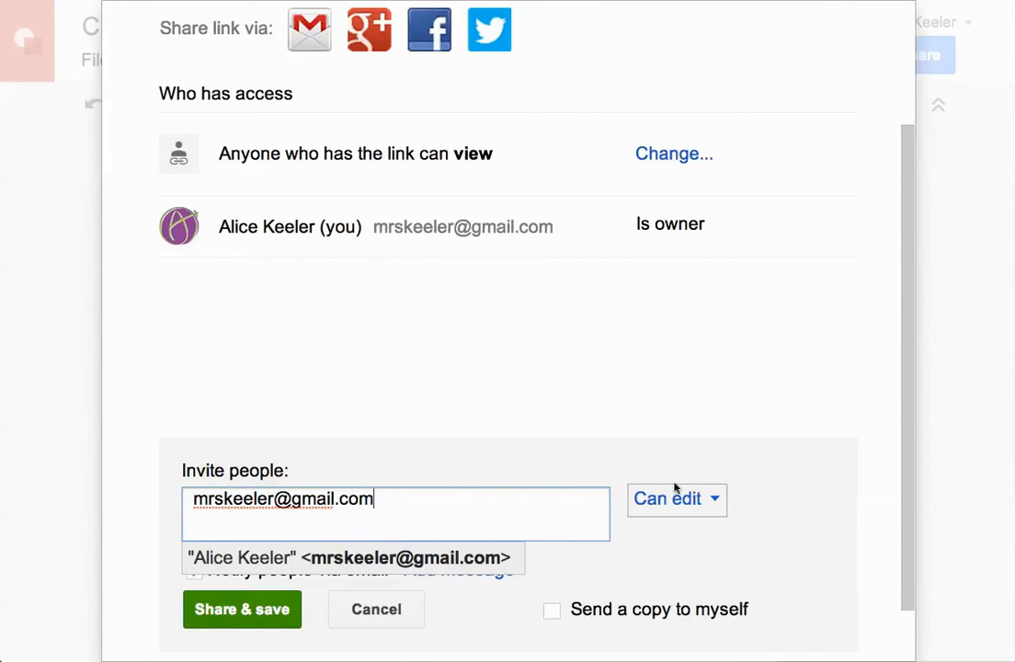
left_click(673, 500)
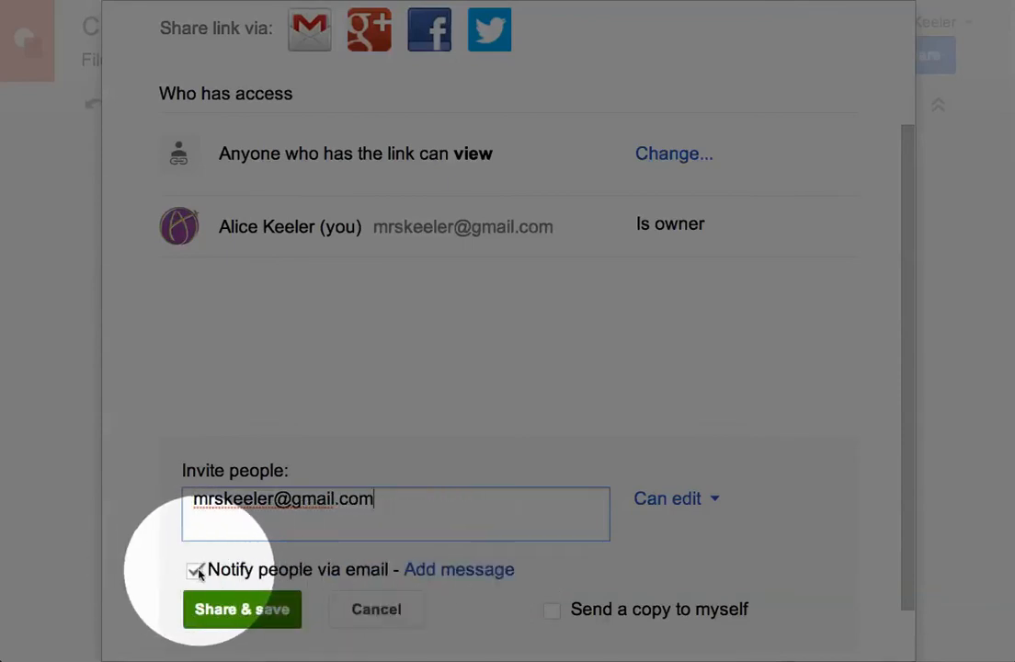
left_click(198, 569)
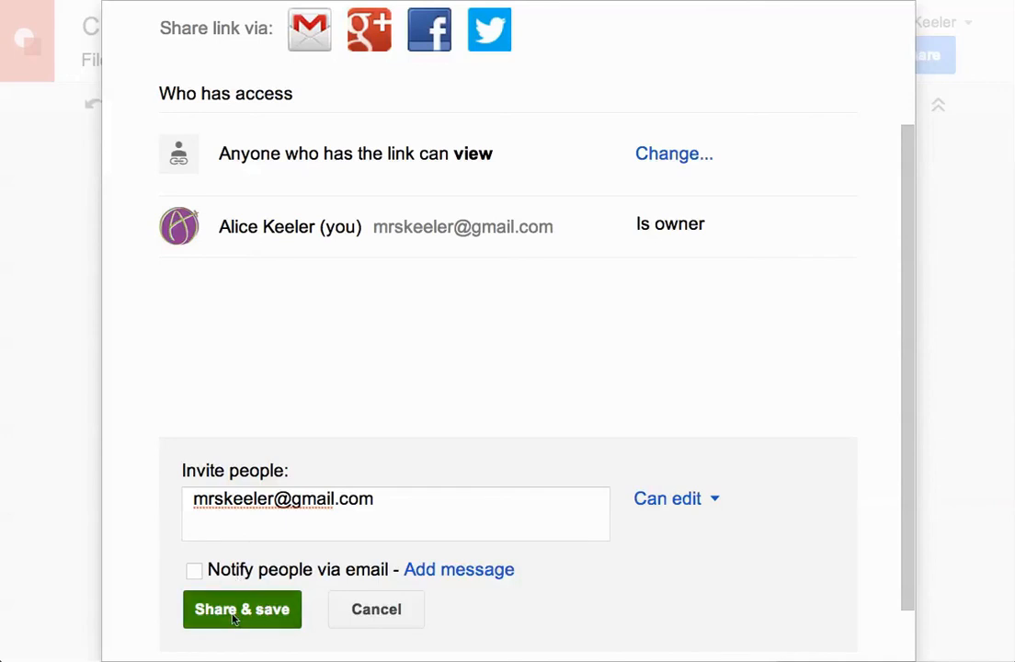
left_click(242, 610)
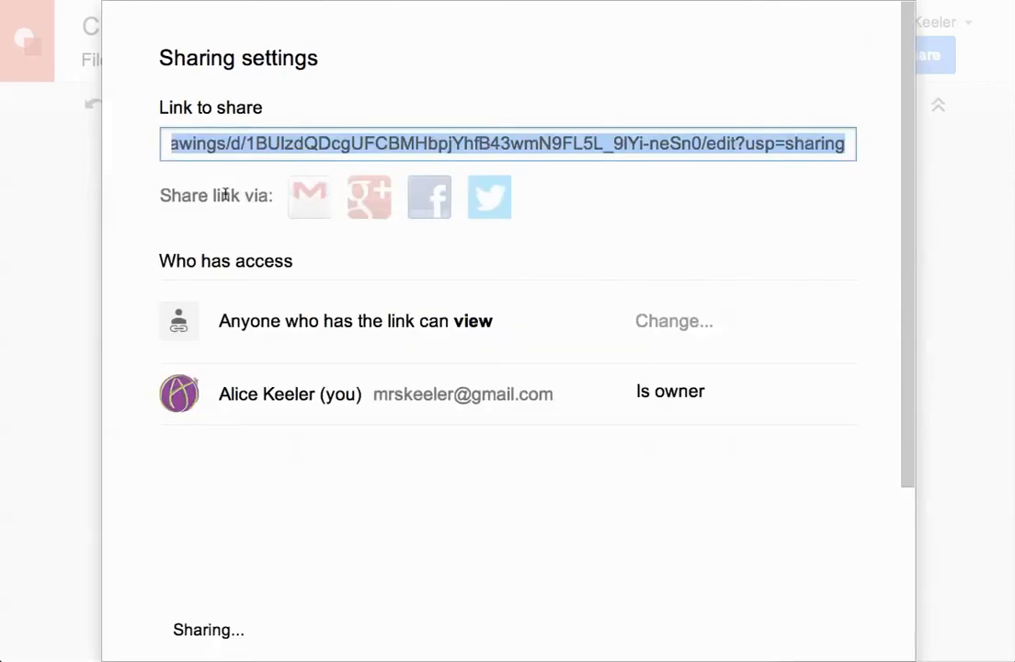
scroll("down", 3)
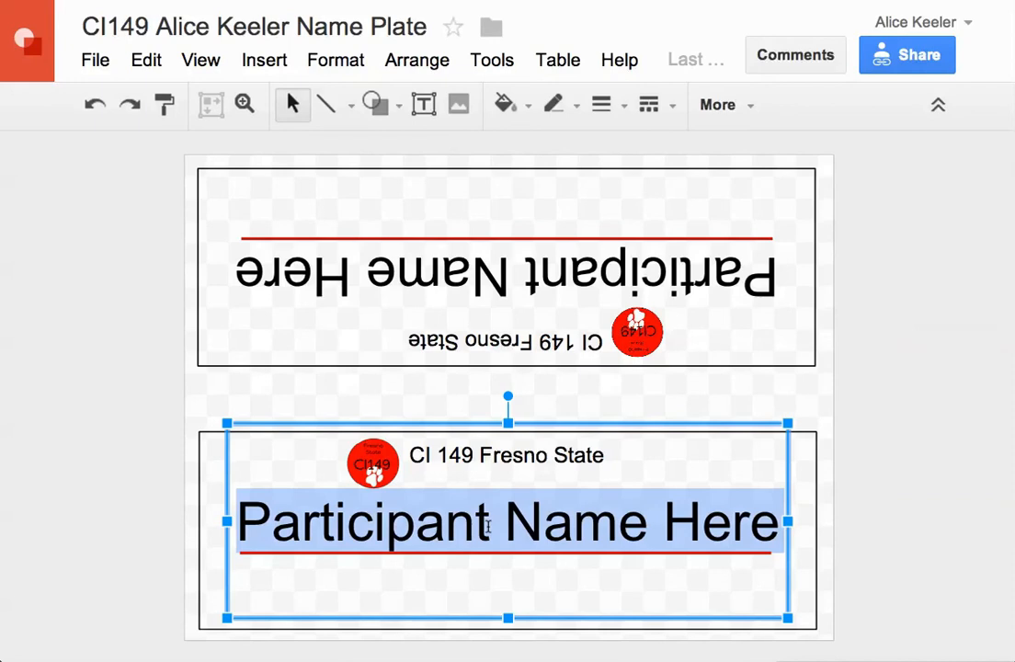
Replace 'Participant Name Here' with 'Alice Keeler' on both the upright and upside-down halves
type("Alice")
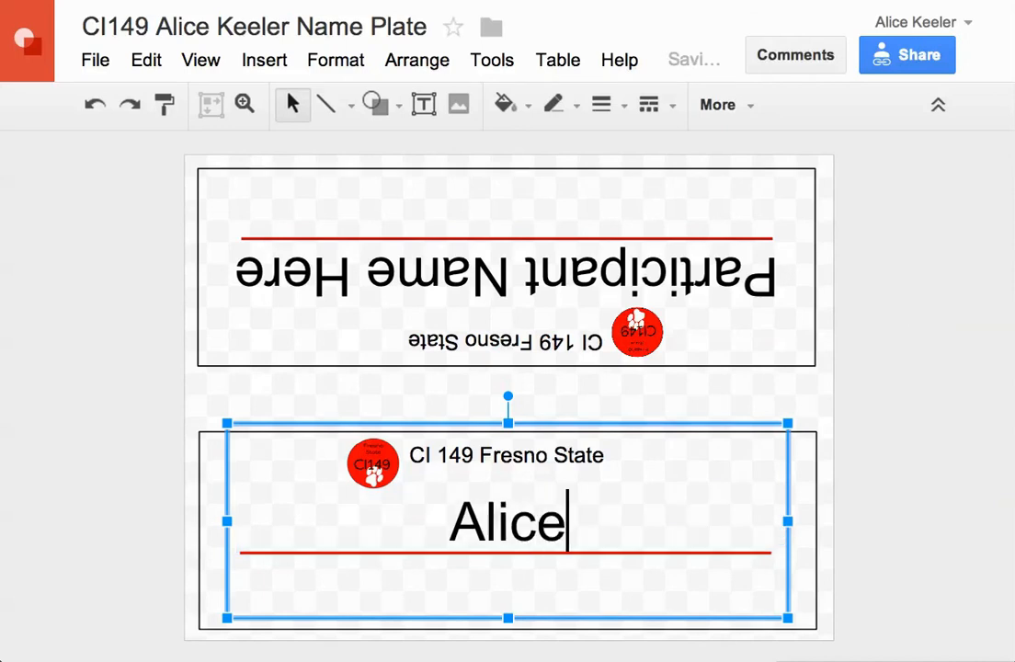
type("Keeler")
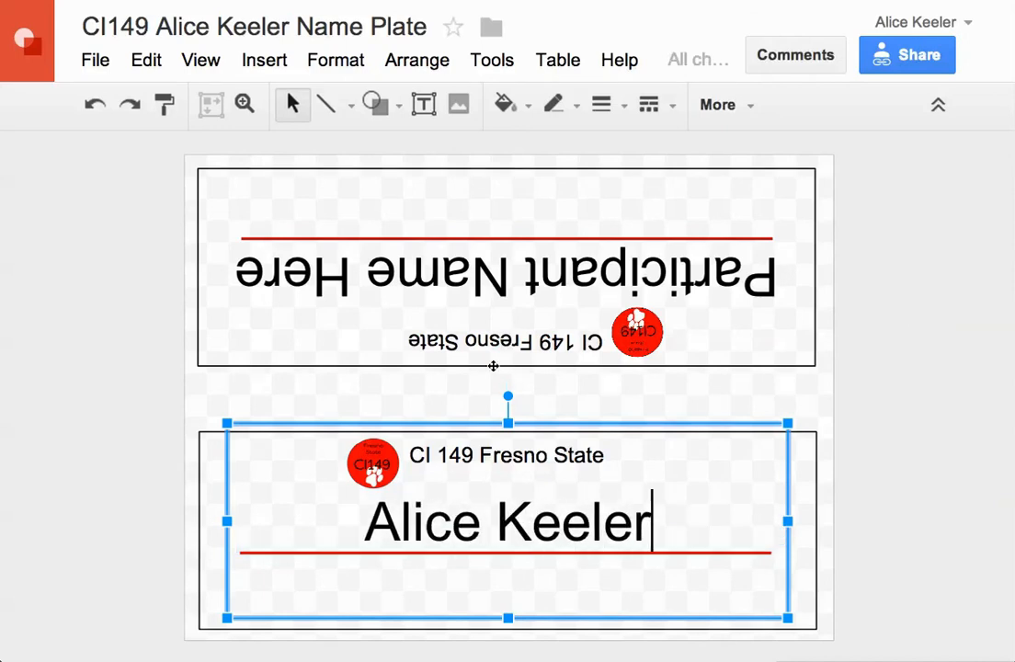
left_click(505, 275)
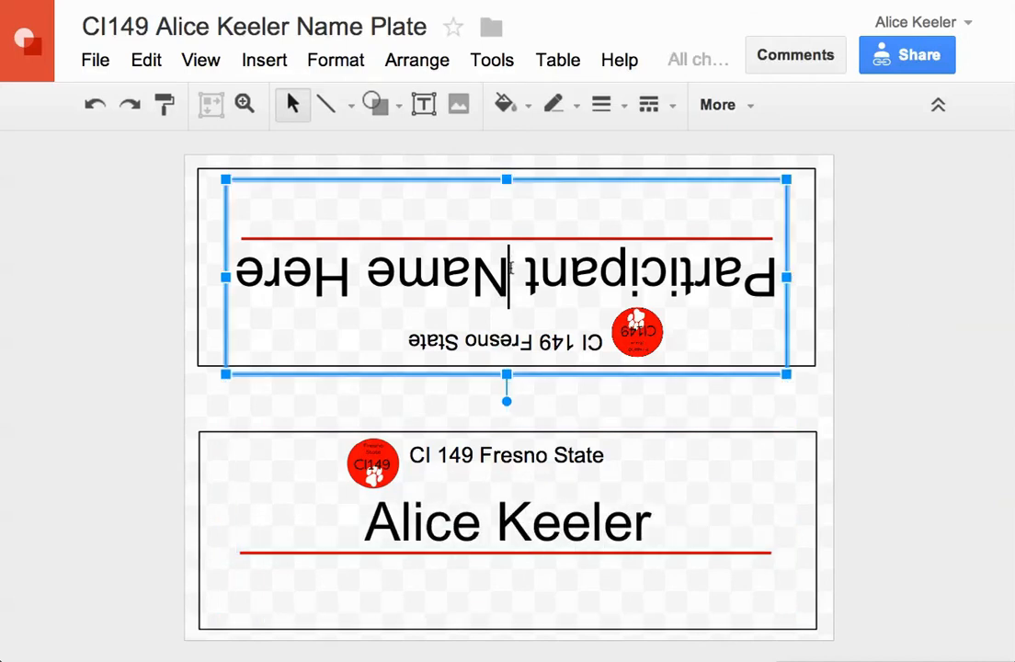
double_click(432, 276)
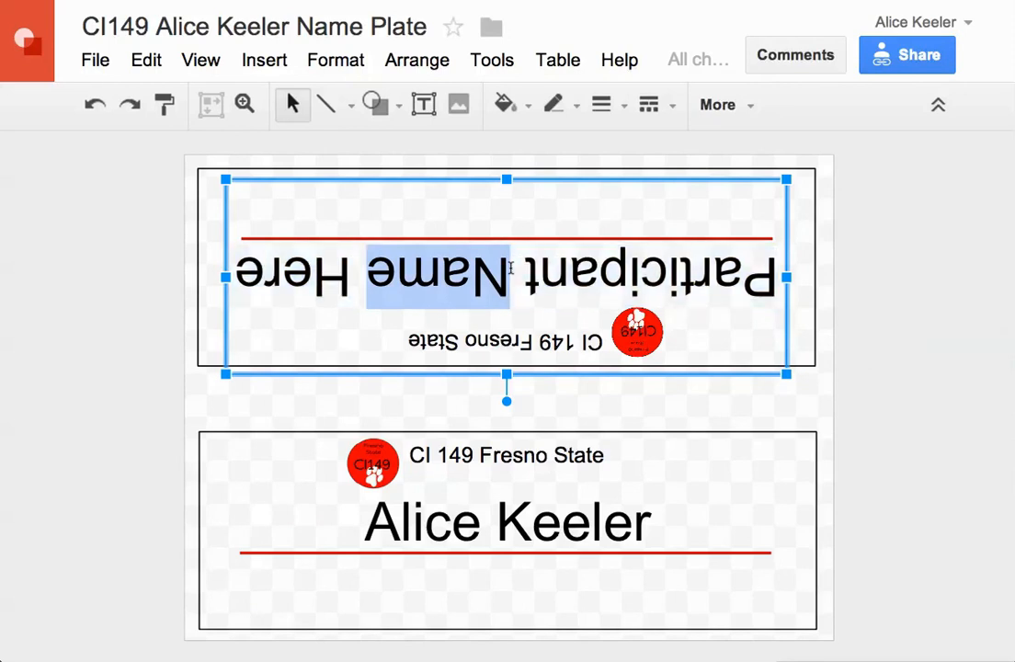
type("A")
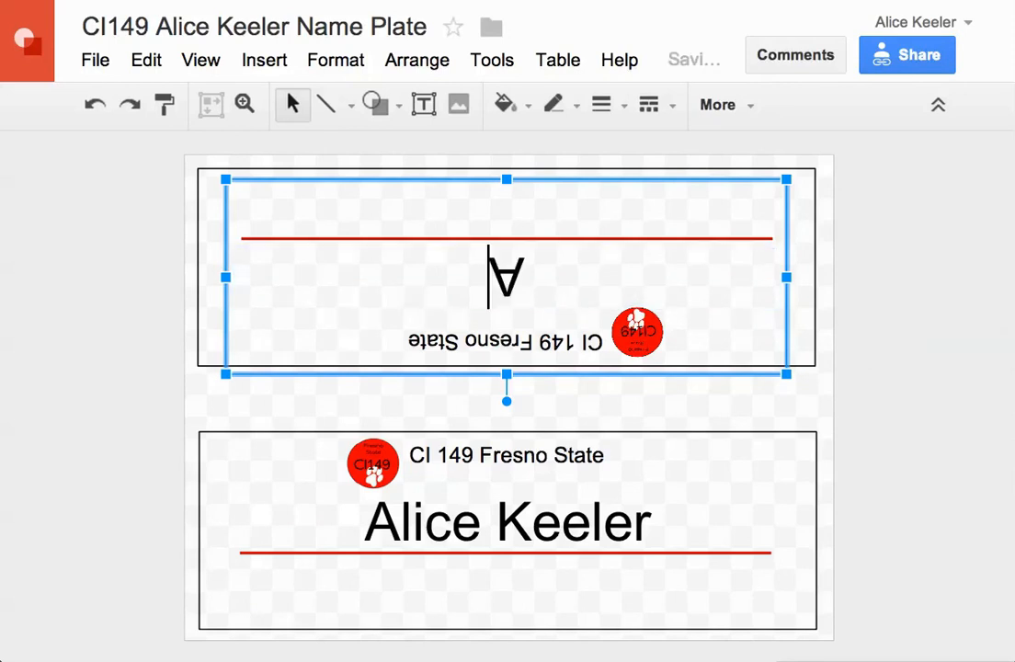
type("Alice Keeler")
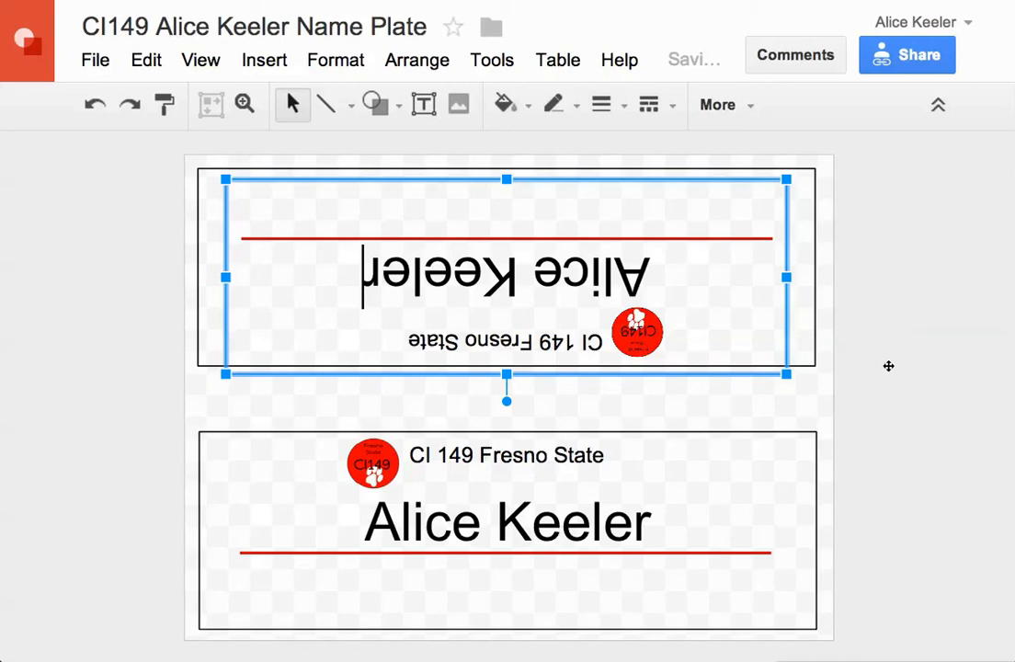
left_click(888, 366)
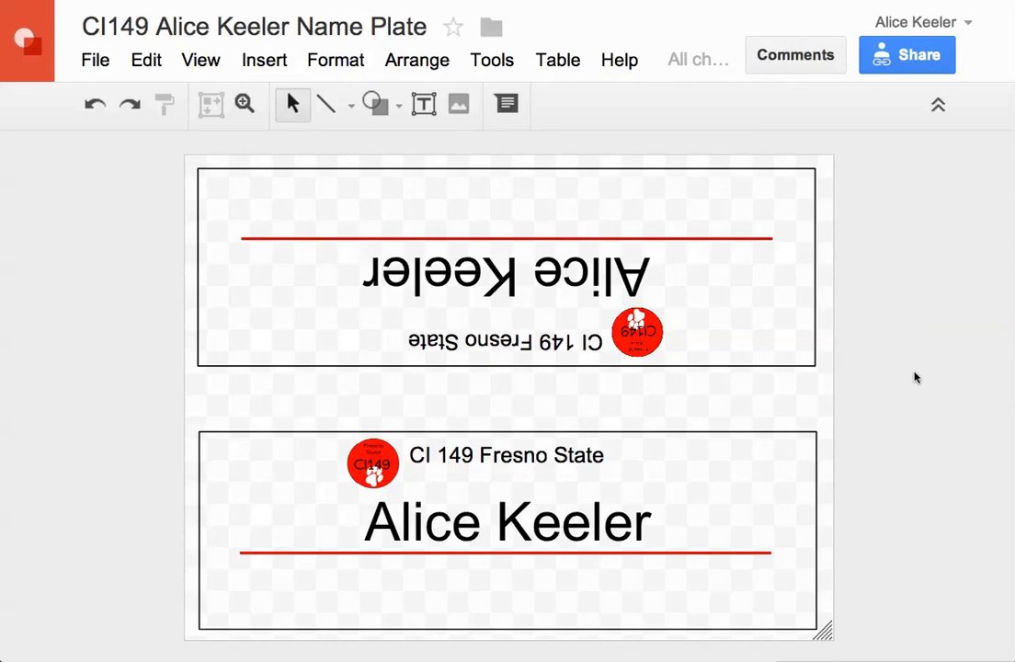
mouse_move(831, 625)
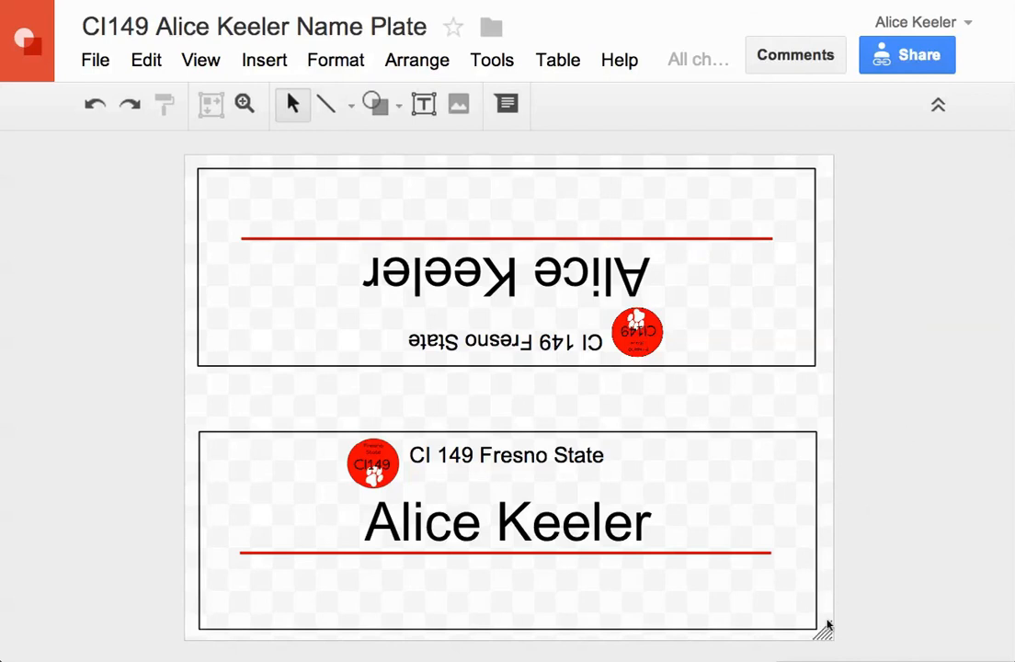